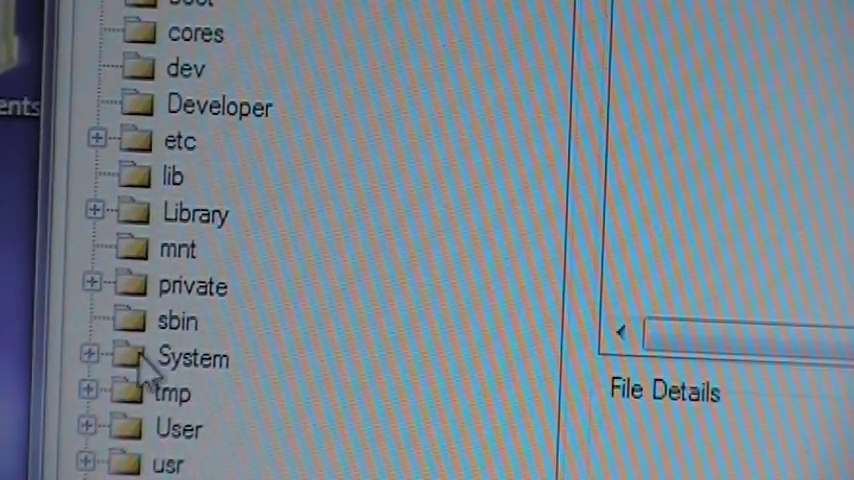
Step: Browse into System > Library > CoreServices so SystemVersion.plist is listed
left_click(92, 356)
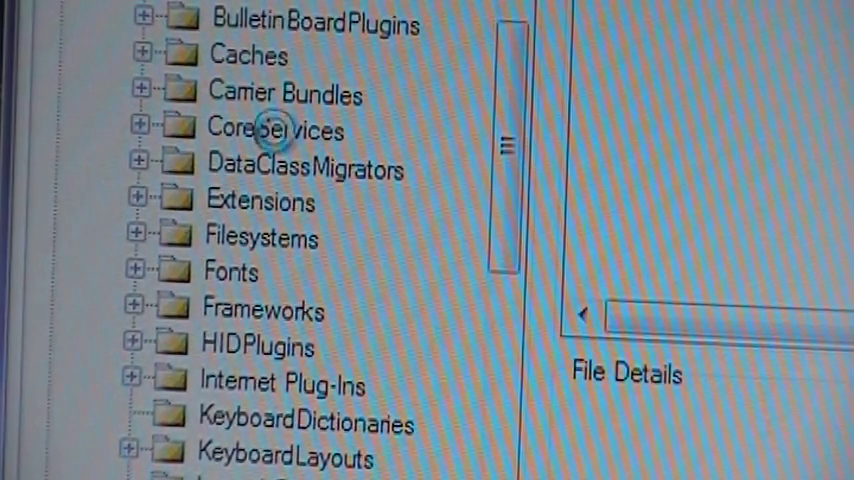
double_click(276, 130)
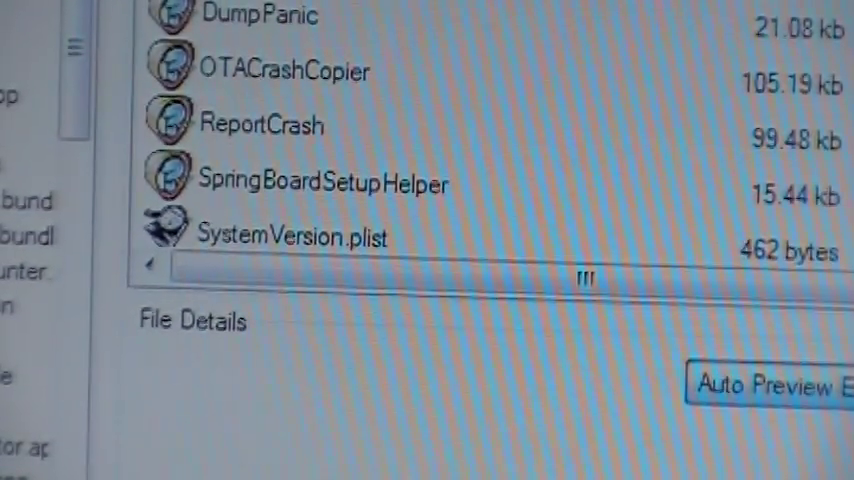
Step: Back up SystemVersion.plist from the iPhone to the computer's Desktop
left_click(284, 236)
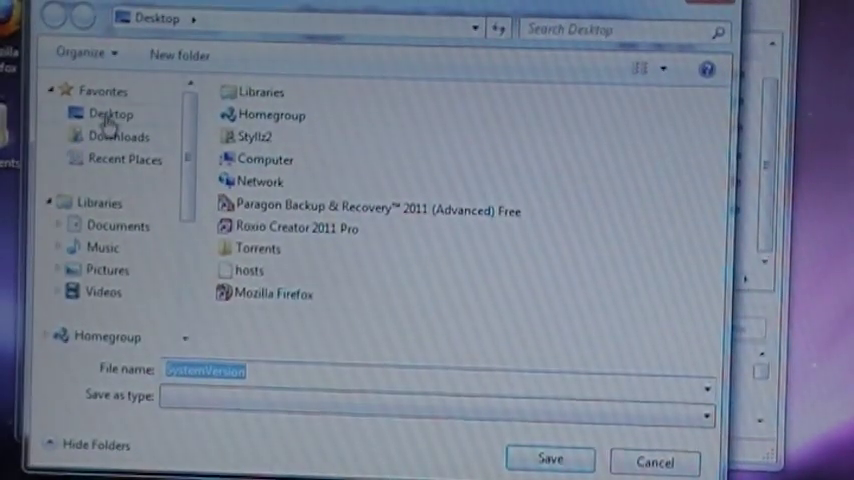
left_click(556, 460)
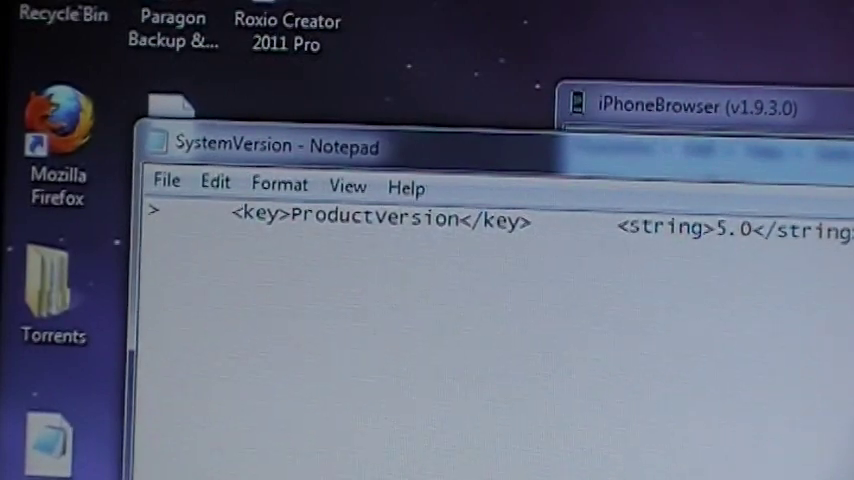
Step: Place the cursor in the ProductVersion value showing 5.0
left_click(166, 186)
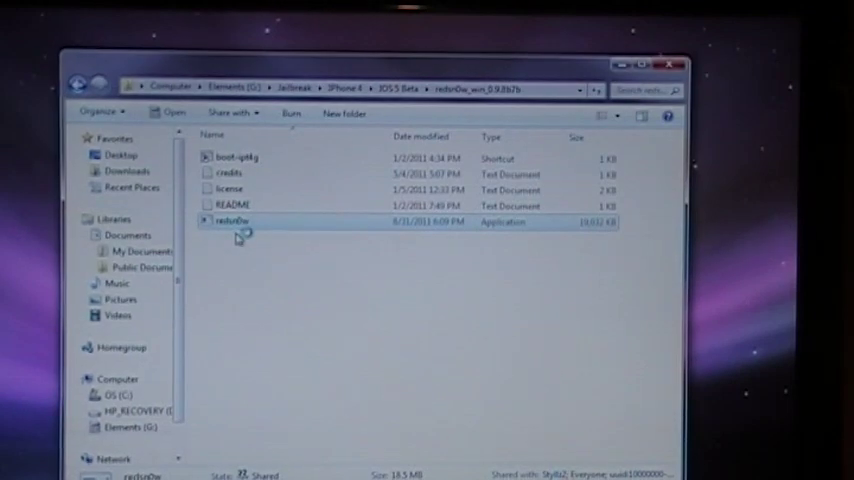
Step: Launch redsn0w.exe and select the firmware IPSW file matching the device
double_click(232, 220)
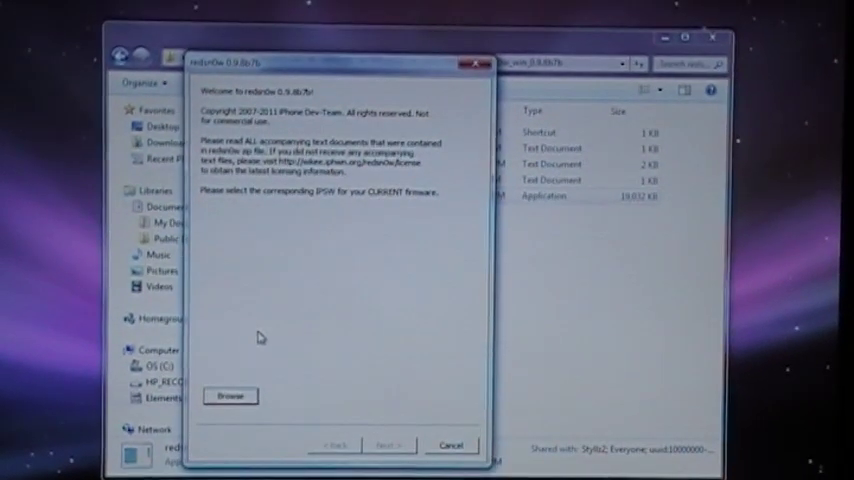
left_click(230, 396)
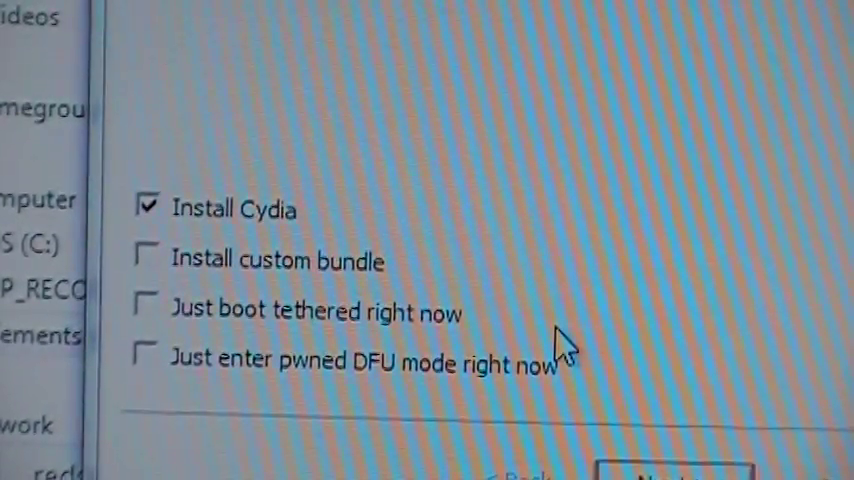
Step: Tick Install Cydia as the only jailbreak option
left_click(144, 312)
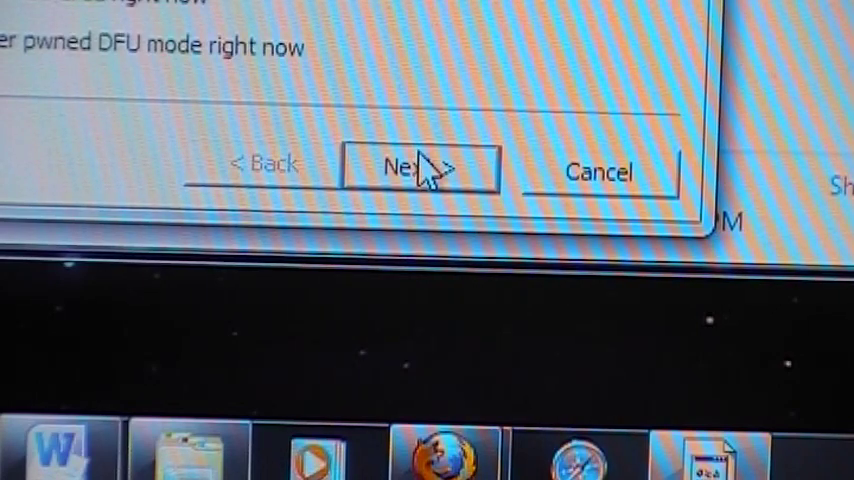
Step: Run the tethered jailbreak until Done!, then Finish and close redsn0w
left_click(420, 166)
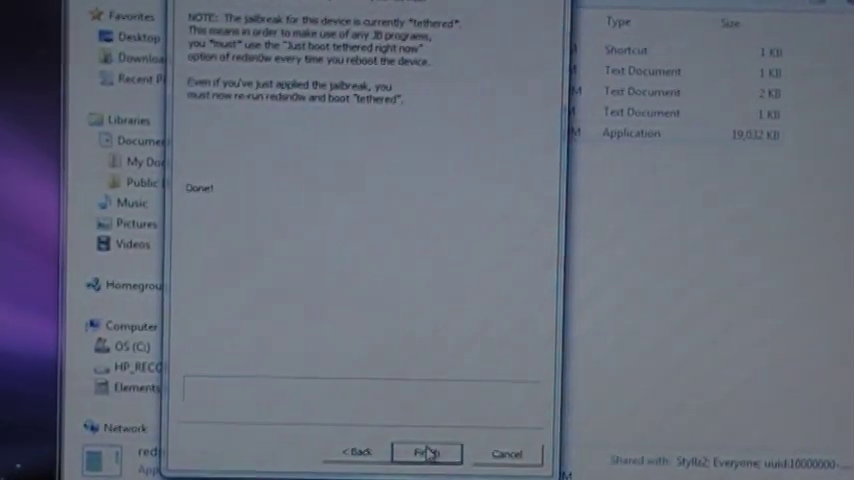
left_click(428, 452)
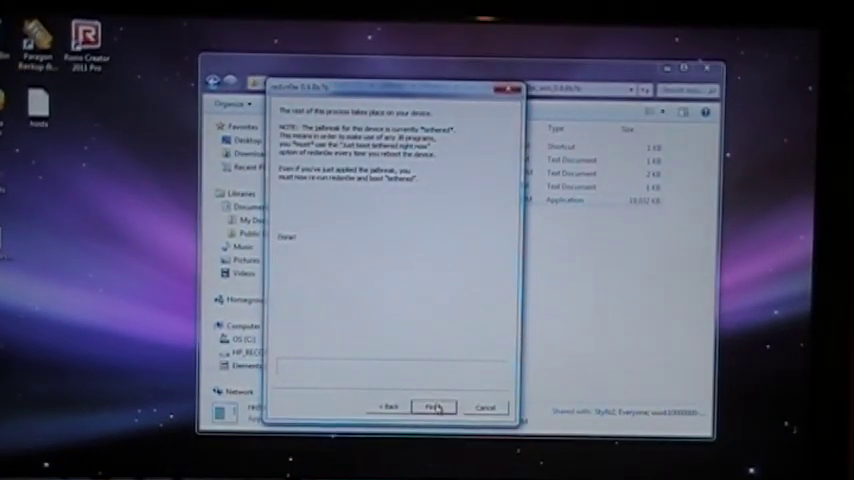
left_click(436, 406)
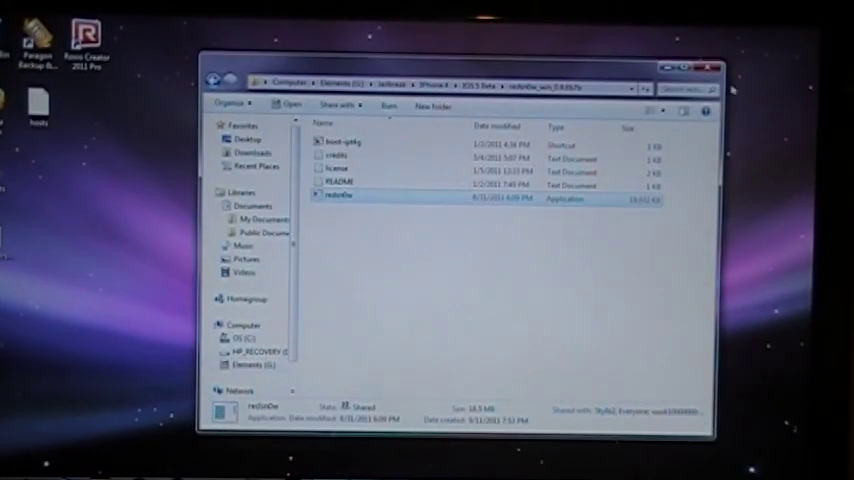